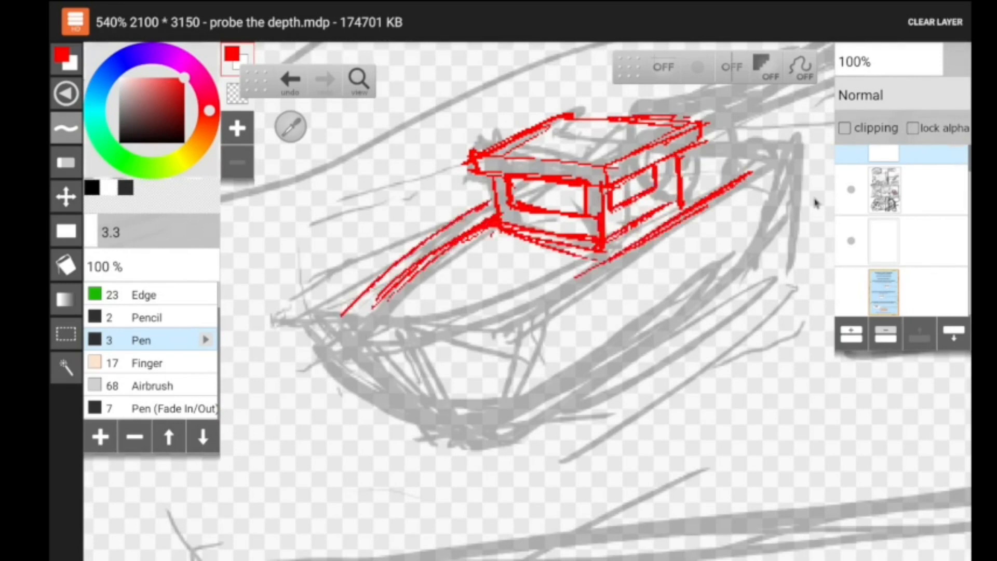
- Sketch the boat cabin's edges and the crane arm rising from the boat in red
left_click_drag(356, 330, 801, 147)
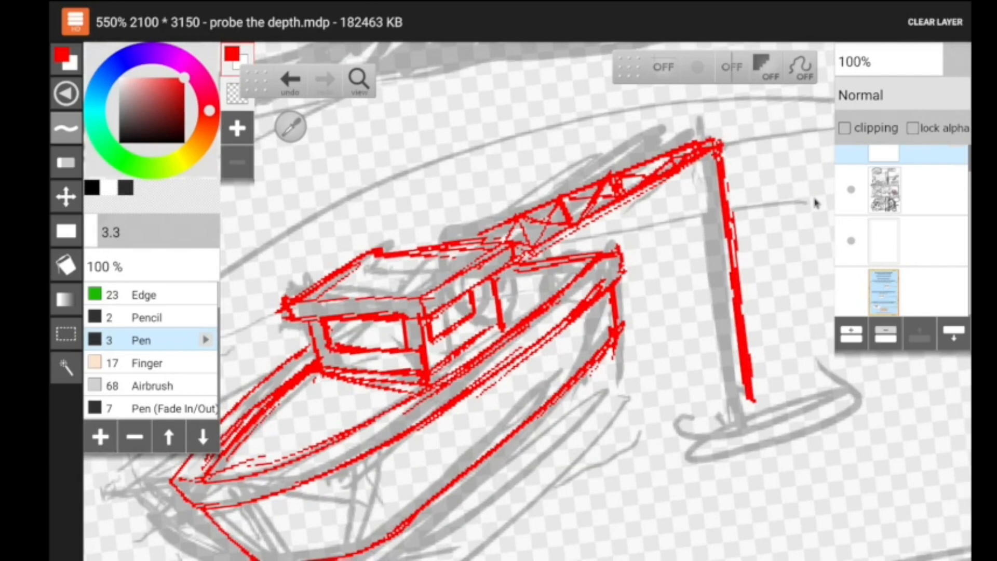
left_click_drag(336, 330, 547, 267)
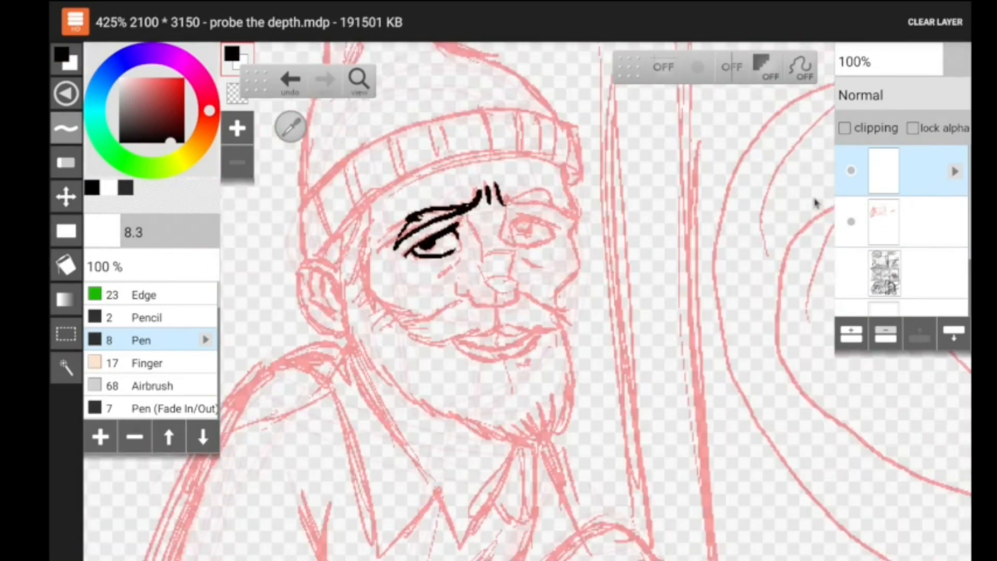
- Ink the fisherman's eye, eyebrow, nose, moustache, beard and cap outline in black
left_click_drag(502, 203, 489, 299)
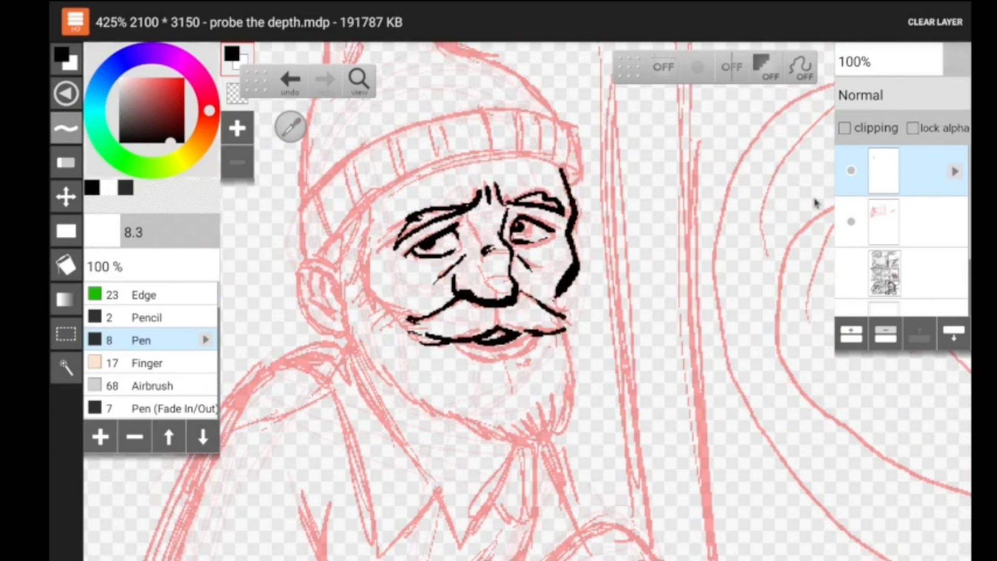
left_click_drag(413, 337, 559, 407)
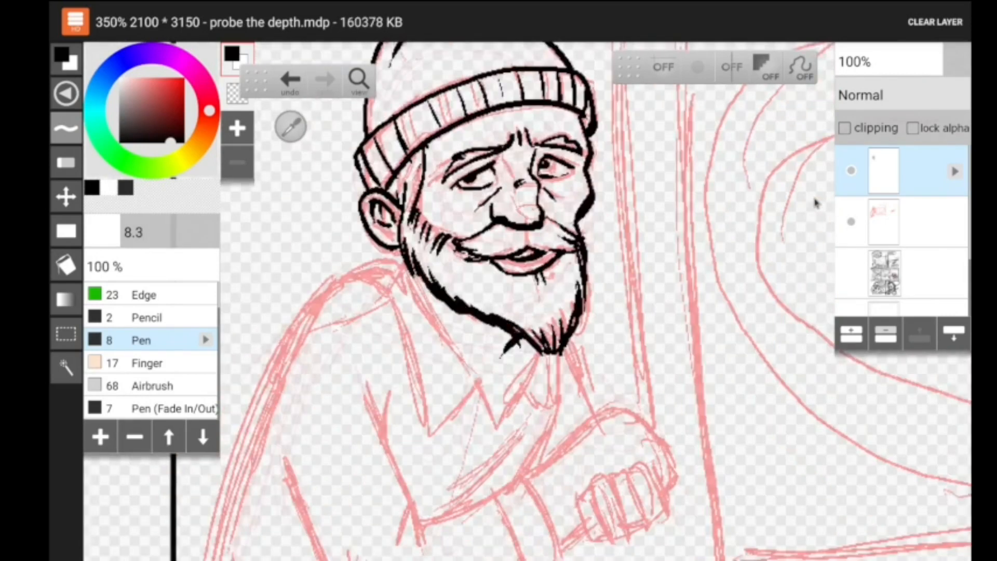
left_click_drag(419, 286, 554, 438)
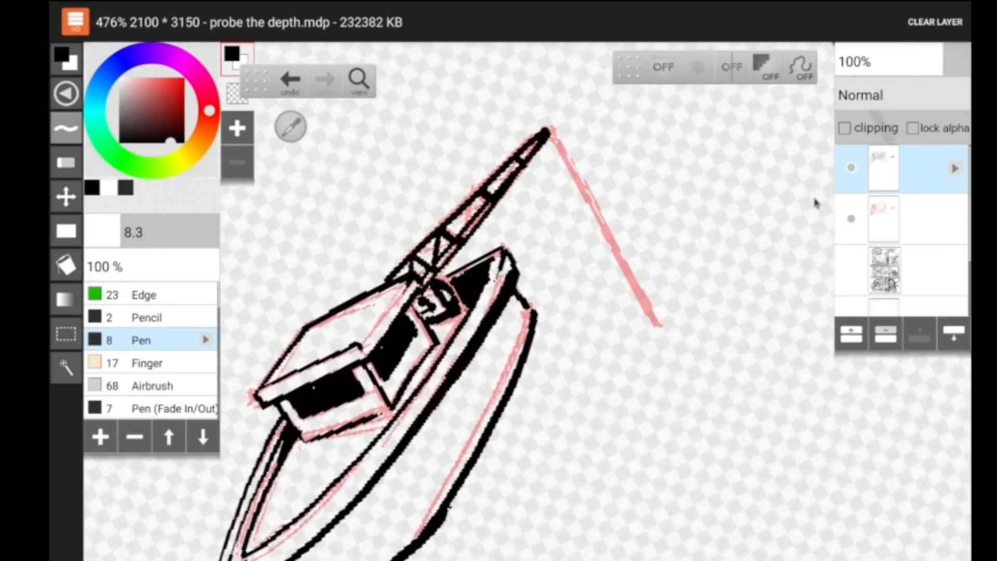
- Ink the outline of the boat's hull in bold black
left_click_drag(550, 137, 659, 330)
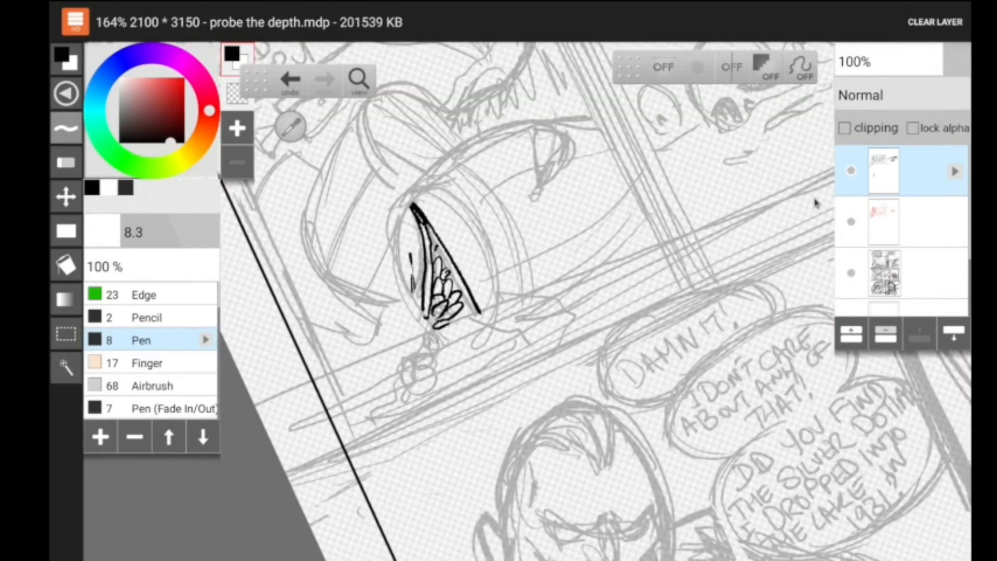
- Ink the barrel opening, spilling coins, barrel's outer edge and the seaweed strands above
left_click_drag(446, 280, 439, 350)
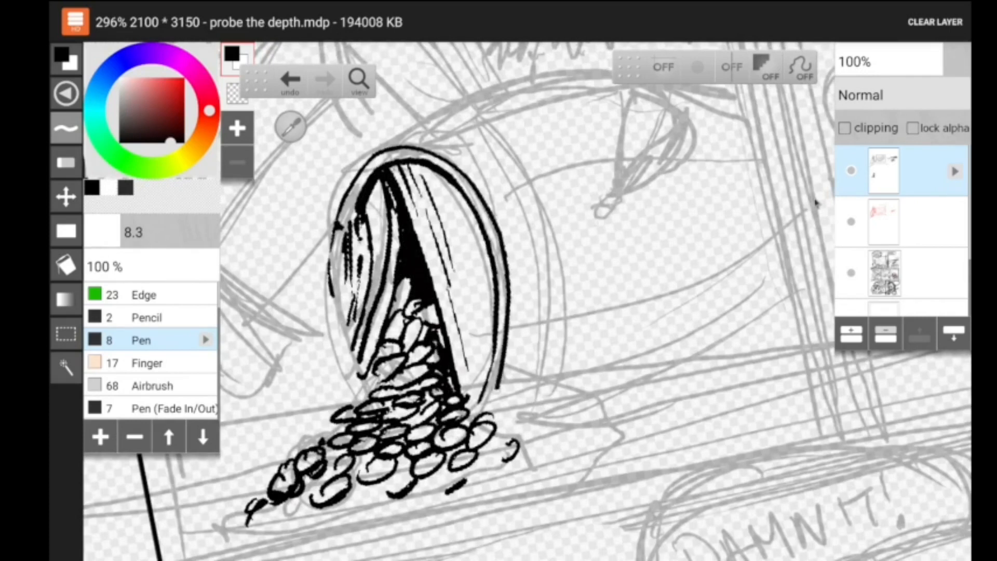
left_click_drag(356, 222, 356, 395)
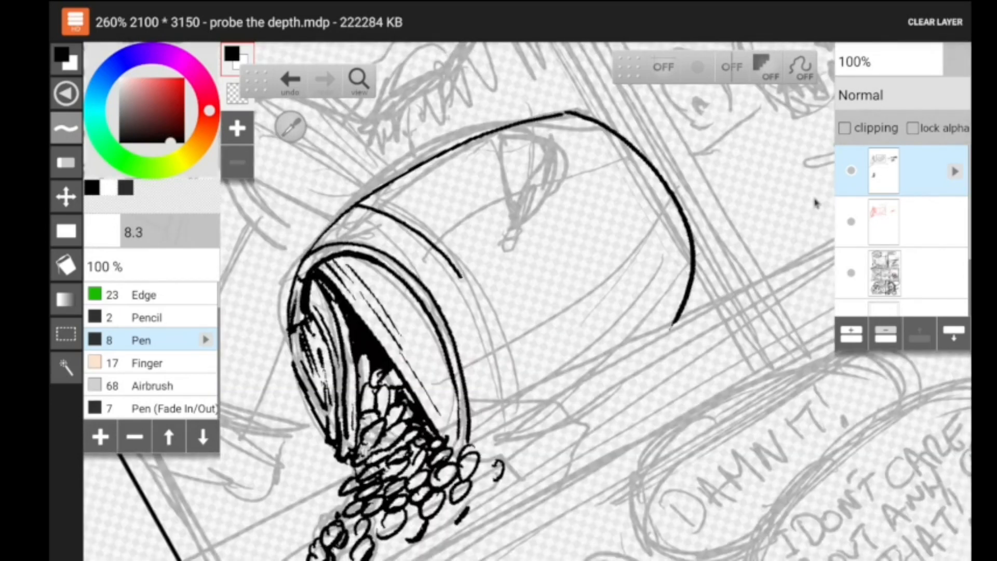
left_click_drag(356, 198, 521, 432)
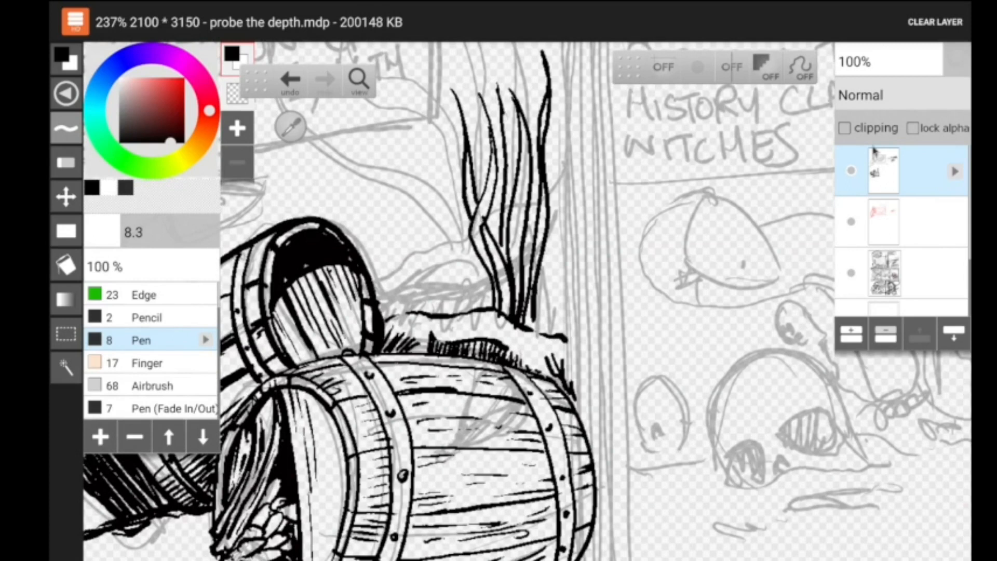
left_click_drag(503, 57, 559, 331)
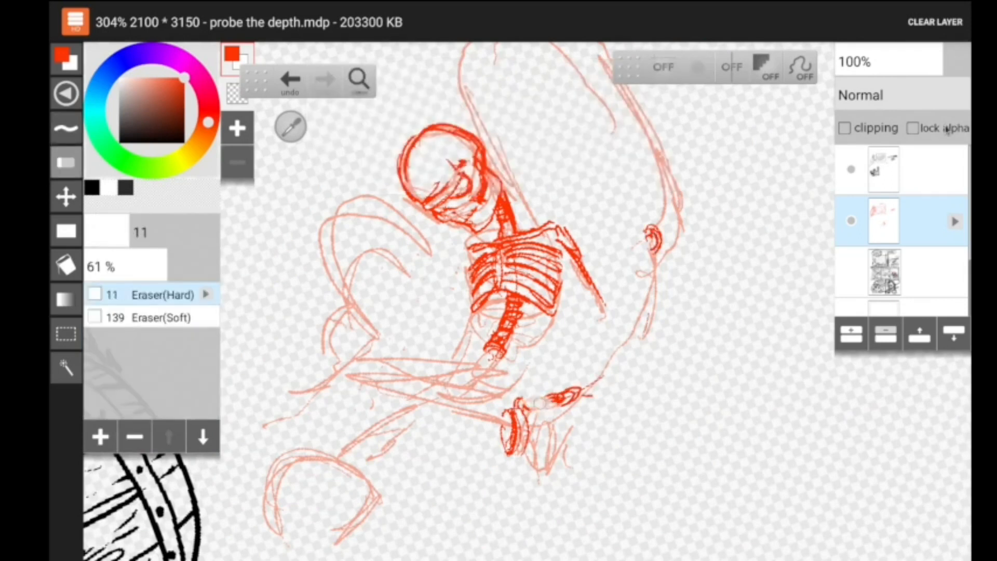
- Switch back to thin red lines and sketch a chain from the skeleton's wrist
left_click(142, 341)
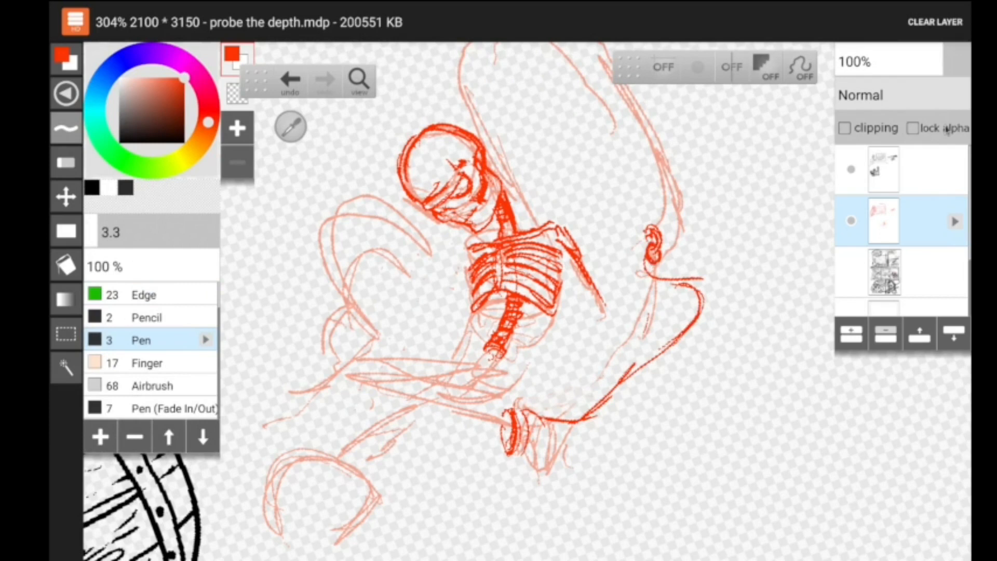
left_click_drag(661, 270, 585, 407)
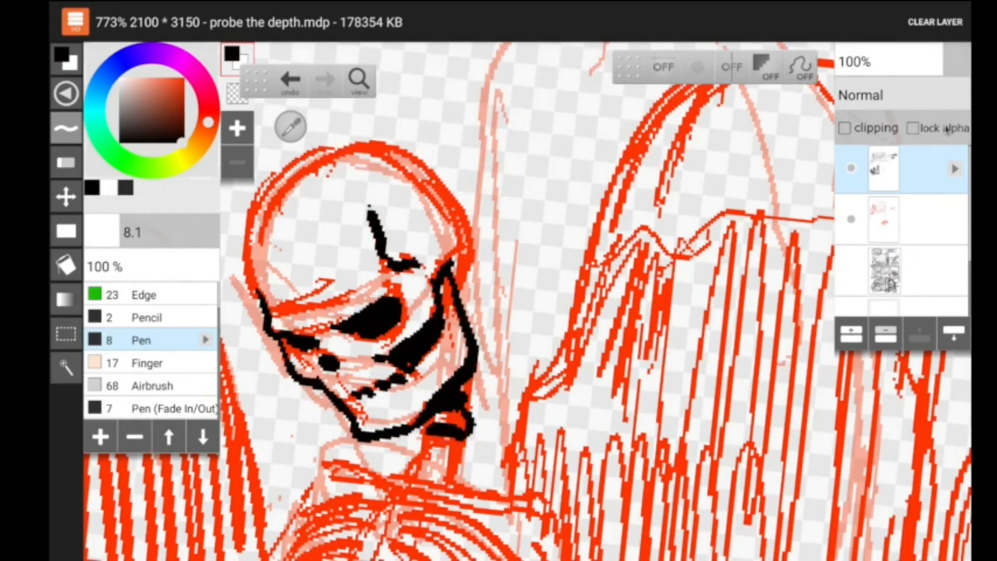
- Ink the skeleton's skull, eye socket, upper arm bone and the chain links in black
left_click_drag(395, 153, 420, 445)
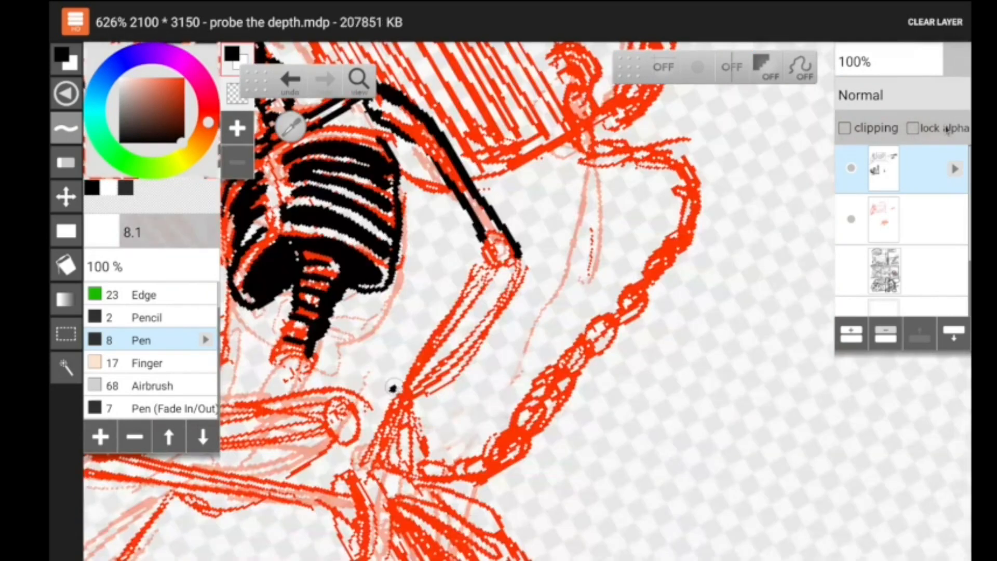
left_click_drag(502, 248, 394, 414)
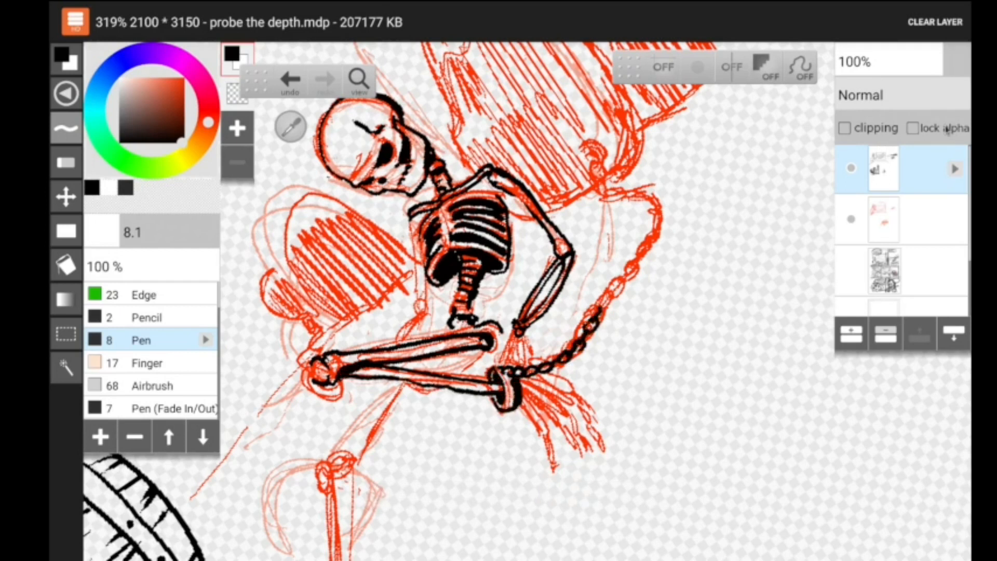
left_click_drag(585, 149, 601, 324)
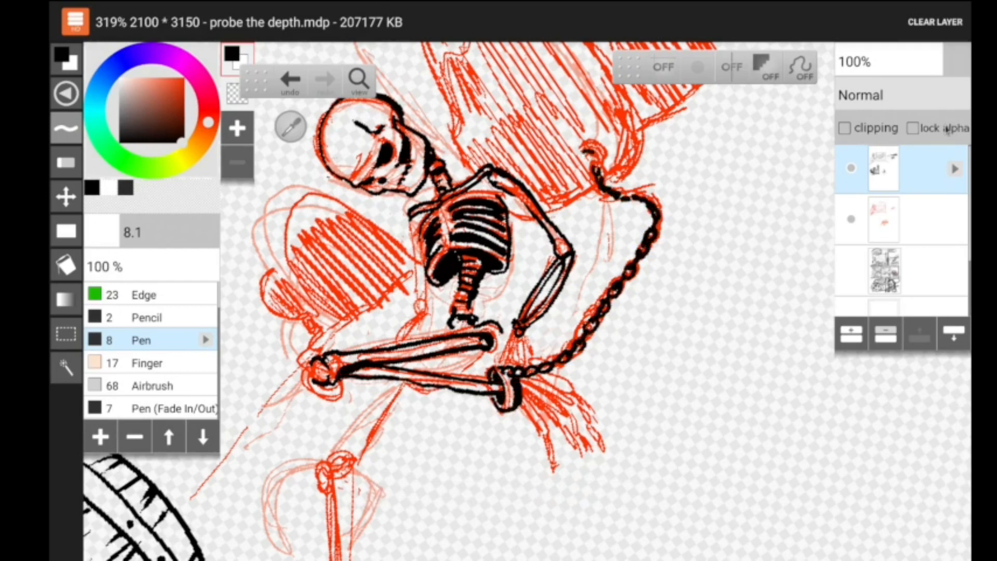